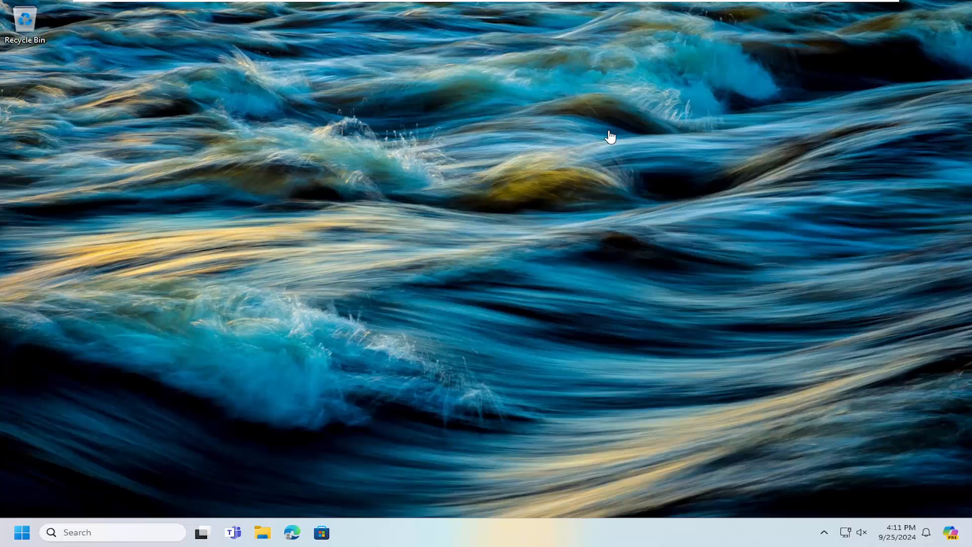
{"action": "mouse_move", "coordinate": [539, 222]}
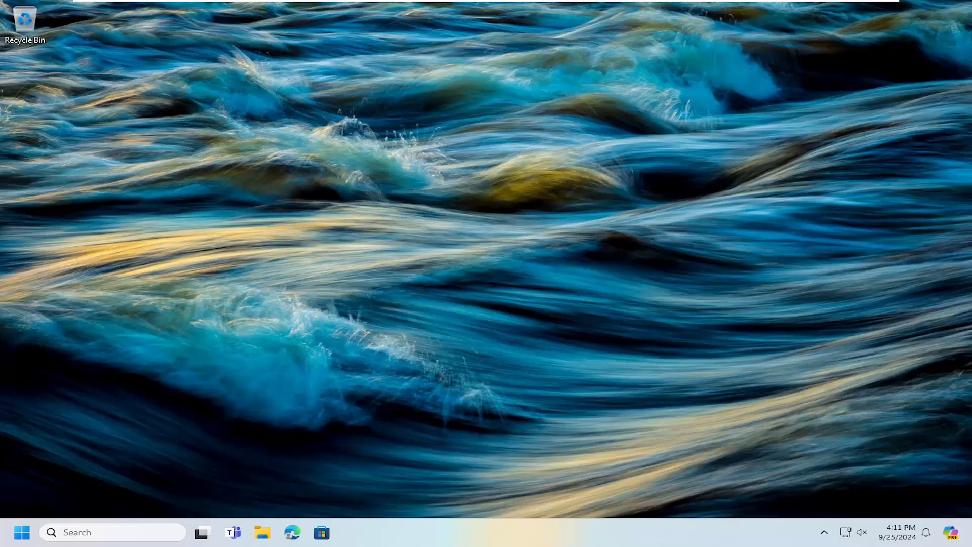
{"action": "mouse_move", "coordinate": [641, 241]}
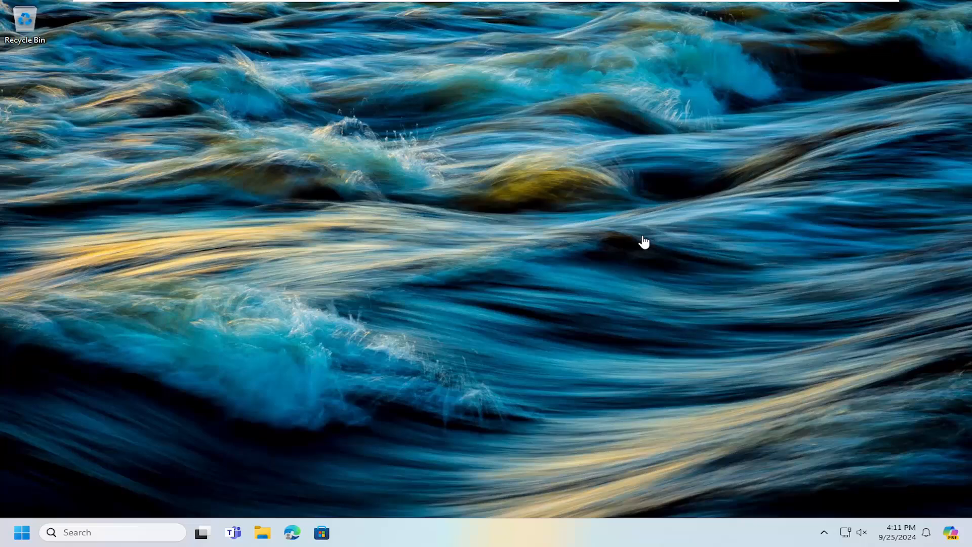
{"action": "mouse_move", "coordinate": [10, 536]}
{"action": "type", "text": "settings"}
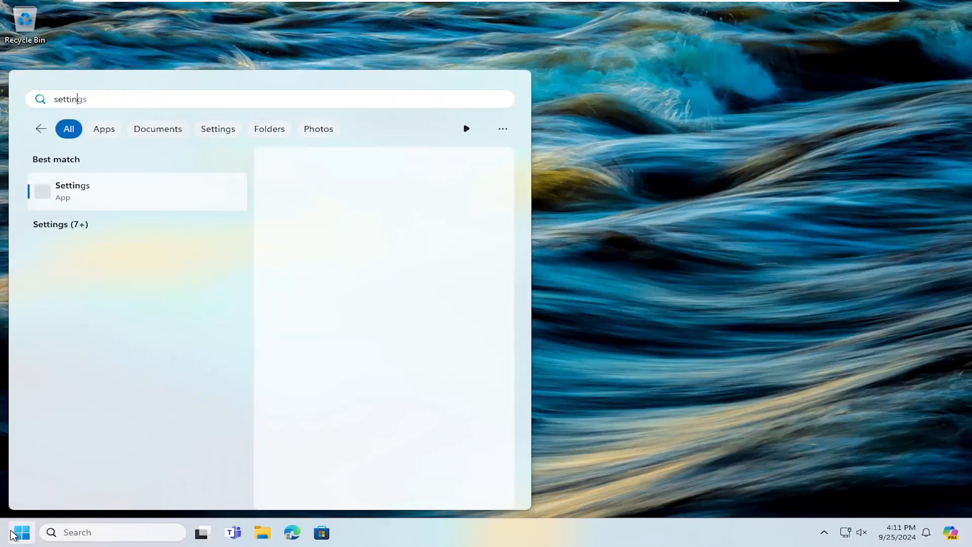
Launch Settings from search and go to the Personalization page
{"action": "left_click", "coordinate": [73, 191]}
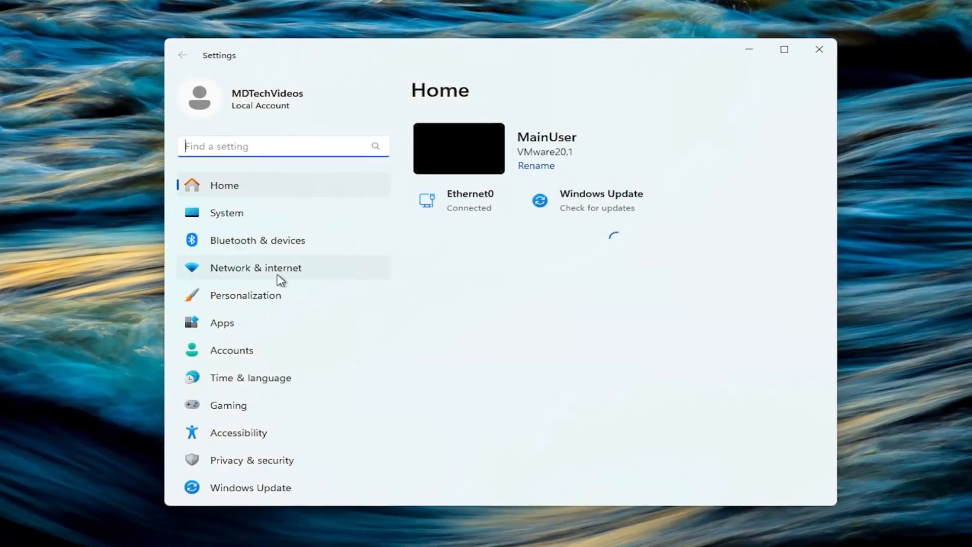
{"action": "left_click", "coordinate": [246, 295]}
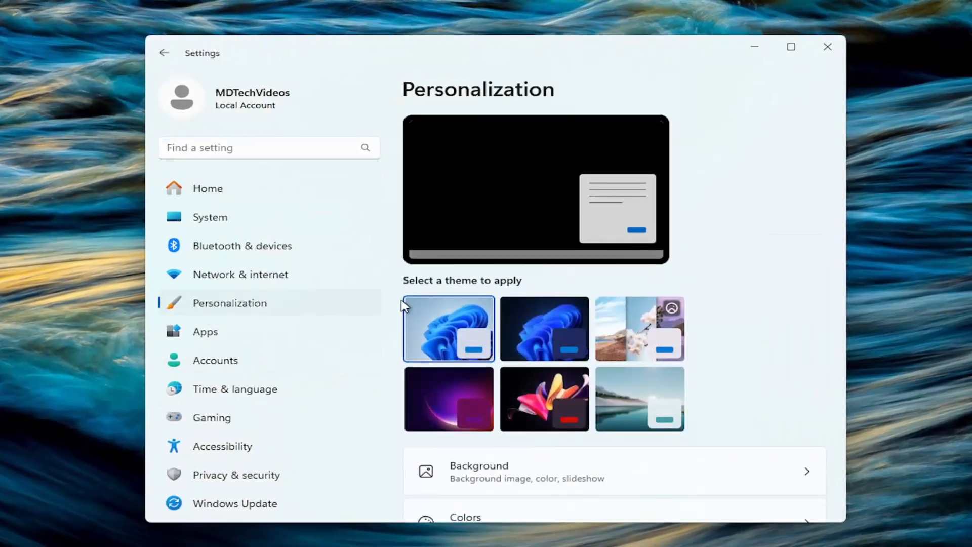
{"action": "scroll", "scroll_direction": "down", "scroll_amount": 3}
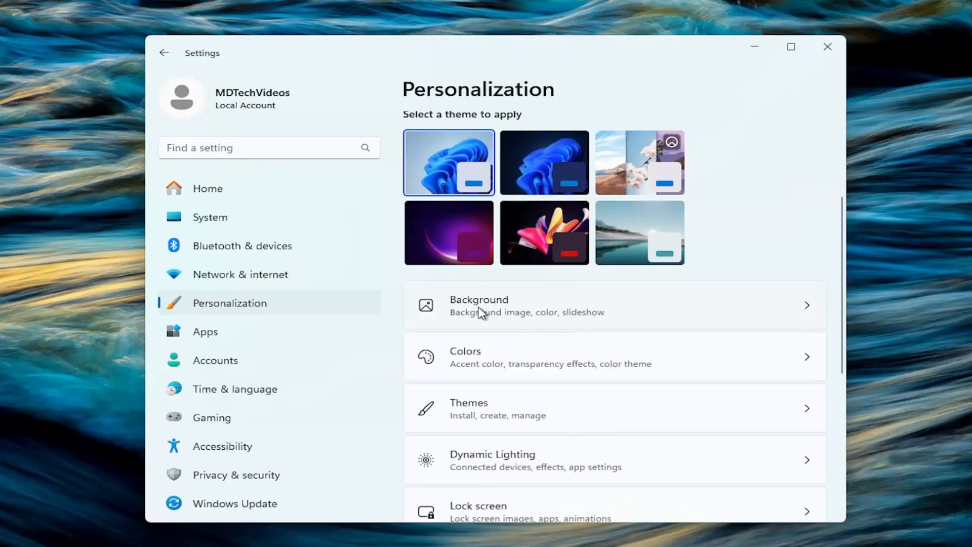
On the Background page, change the background type from Spotlight to Slideshow
{"action": "left_click", "coordinate": [479, 312]}
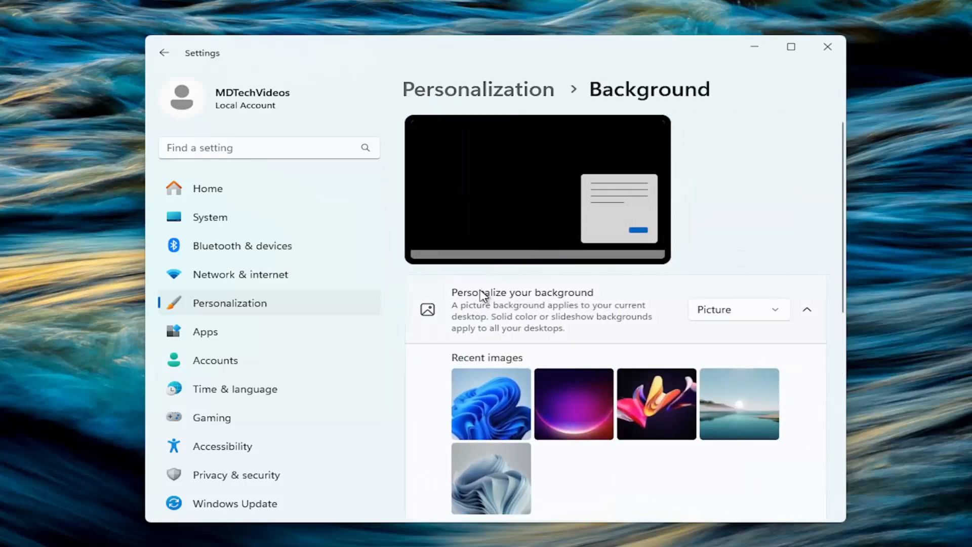
{"action": "left_click", "coordinate": [739, 309]}
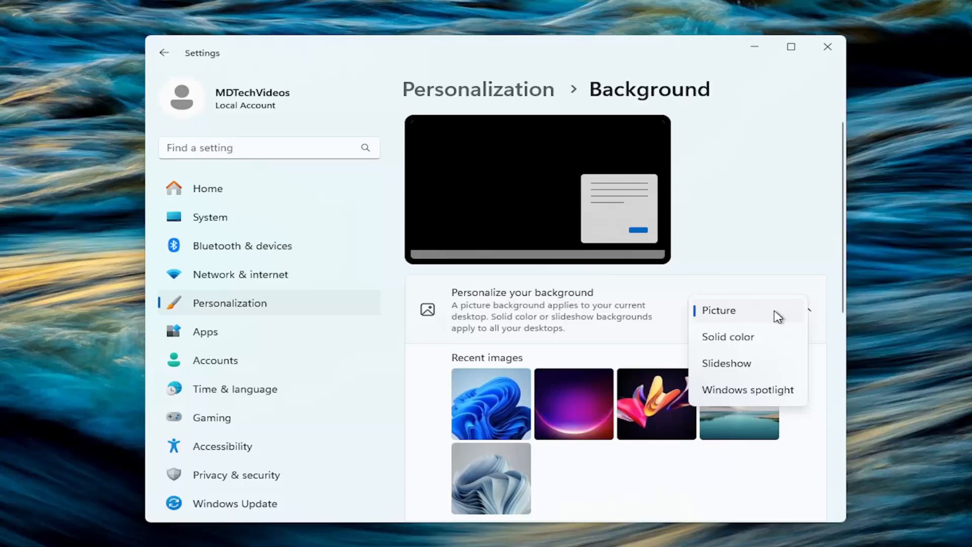
{"action": "mouse_move", "coordinate": [773, 402]}
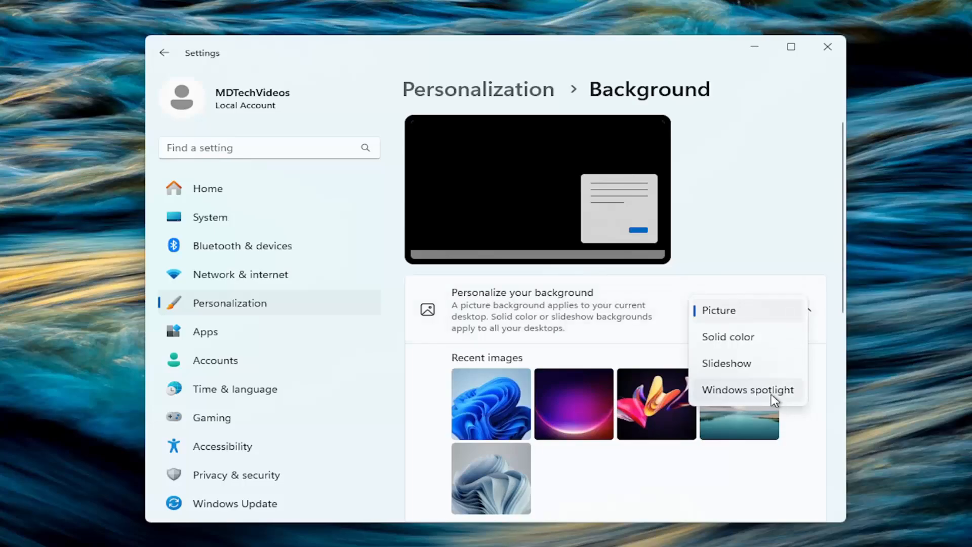
{"action": "mouse_move", "coordinate": [719, 366]}
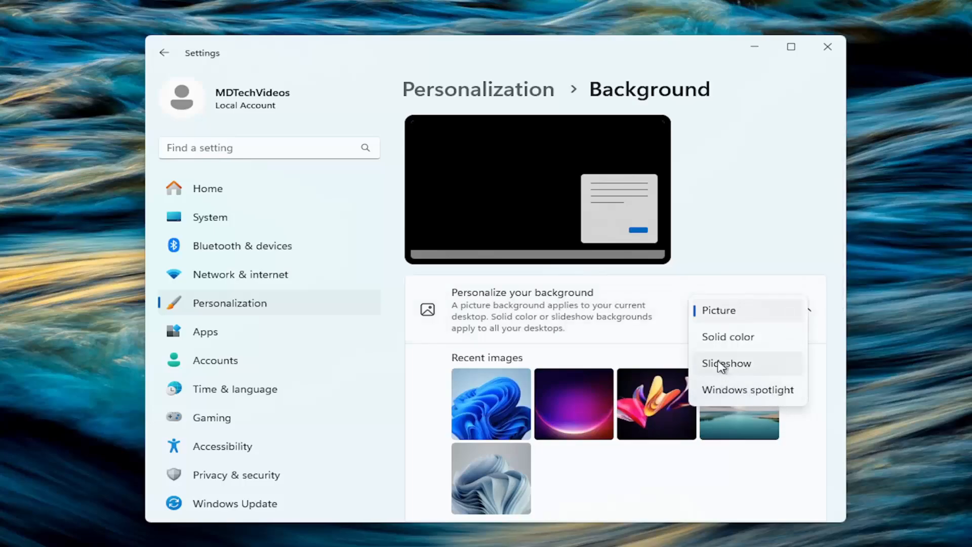
{"action": "mouse_move", "coordinate": [733, 395]}
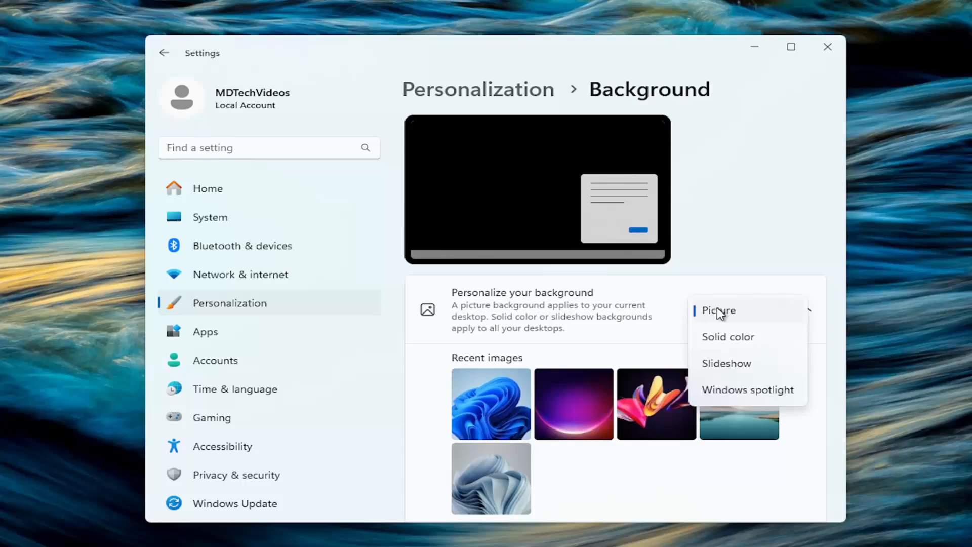
{"action": "mouse_move", "coordinate": [836, 301]}
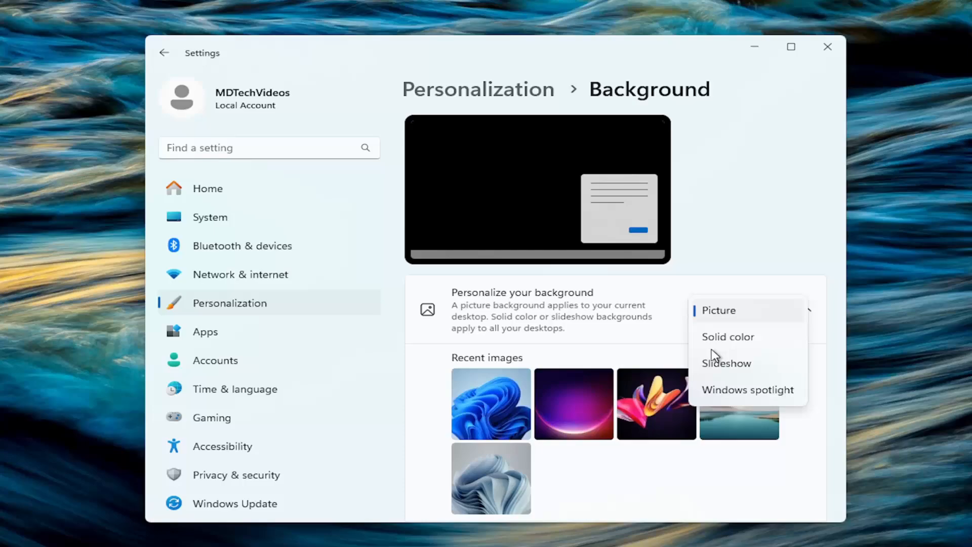
{"action": "mouse_move", "coordinate": [728, 349]}
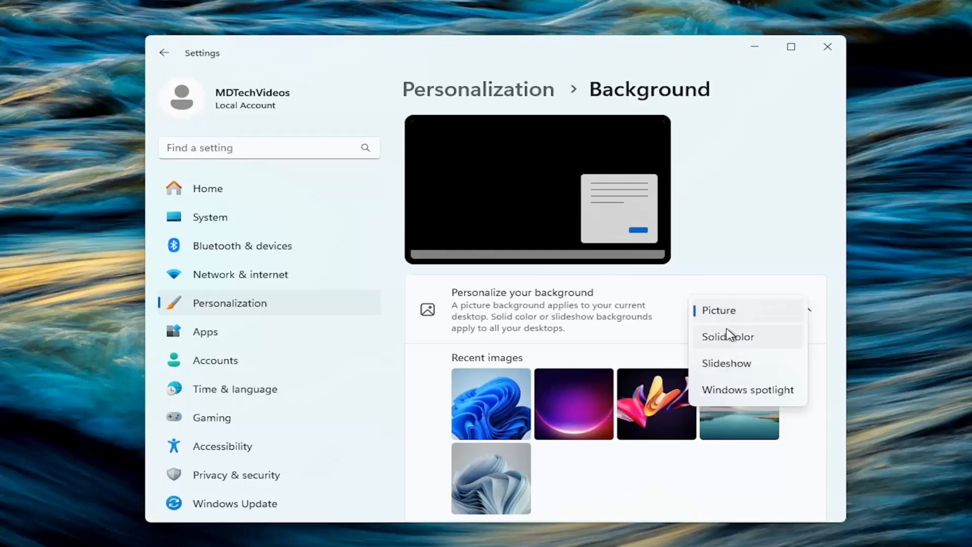
{"action": "mouse_move", "coordinate": [767, 367]}
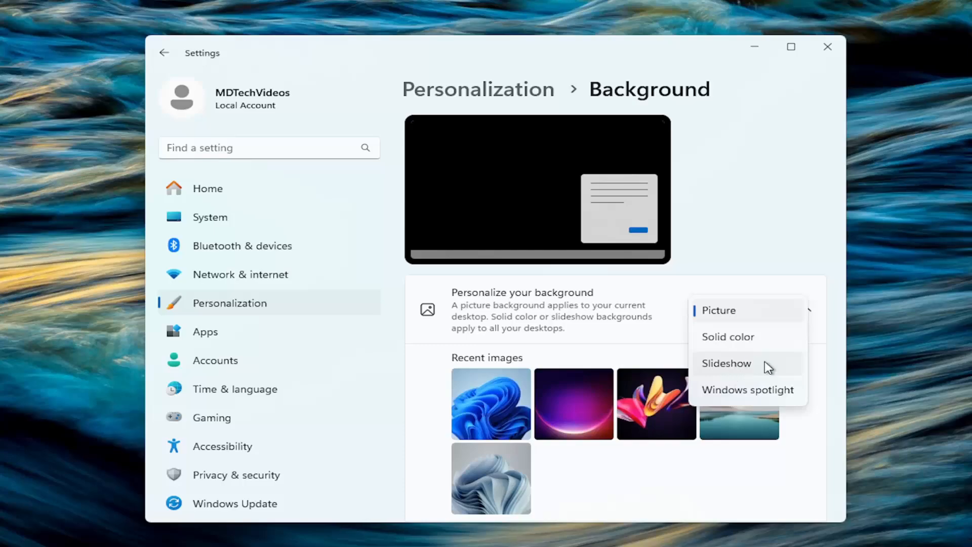
{"action": "mouse_move", "coordinate": [737, 384]}
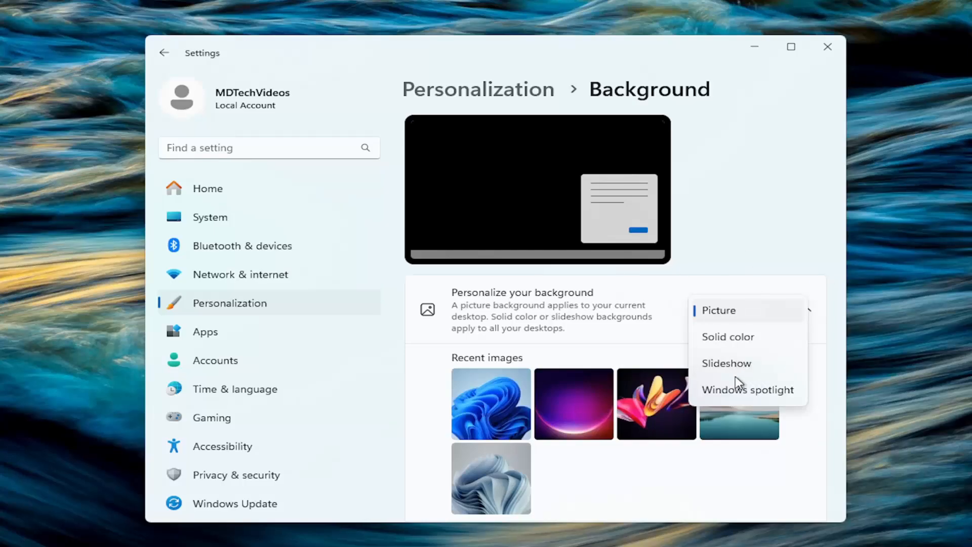
{"action": "left_click", "coordinate": [726, 363]}
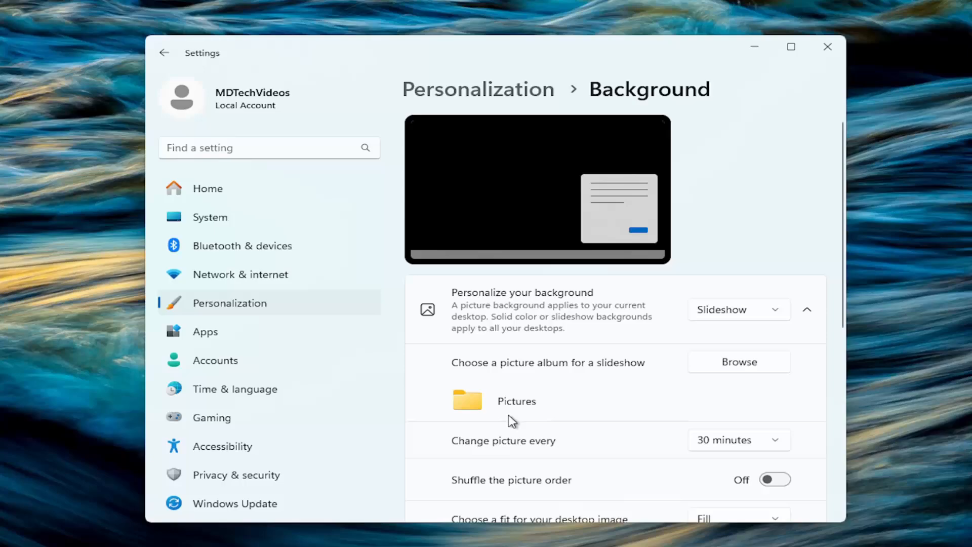
{"action": "left_click", "coordinate": [739, 310]}
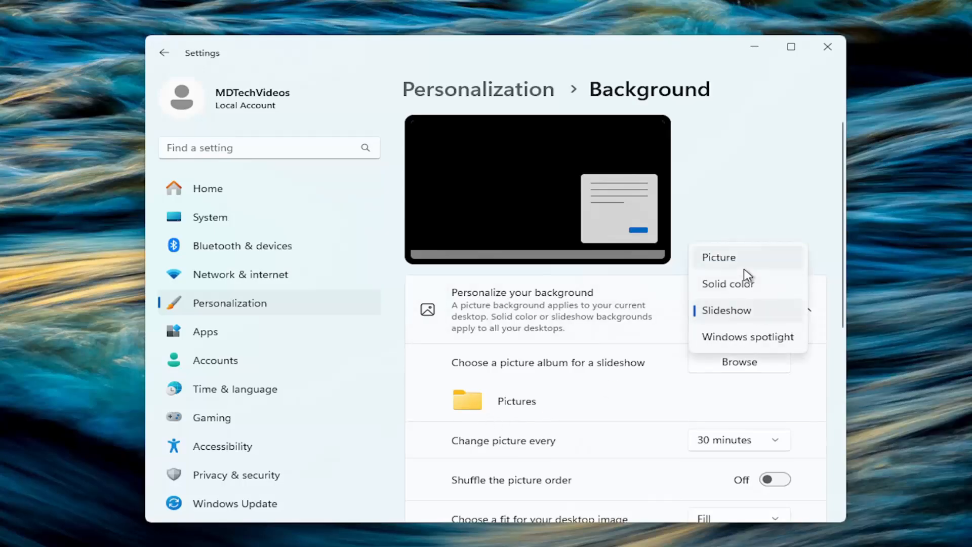
Switch the background type to Picture (blue Windows bloom) and close Settings
{"action": "left_click", "coordinate": [719, 258]}
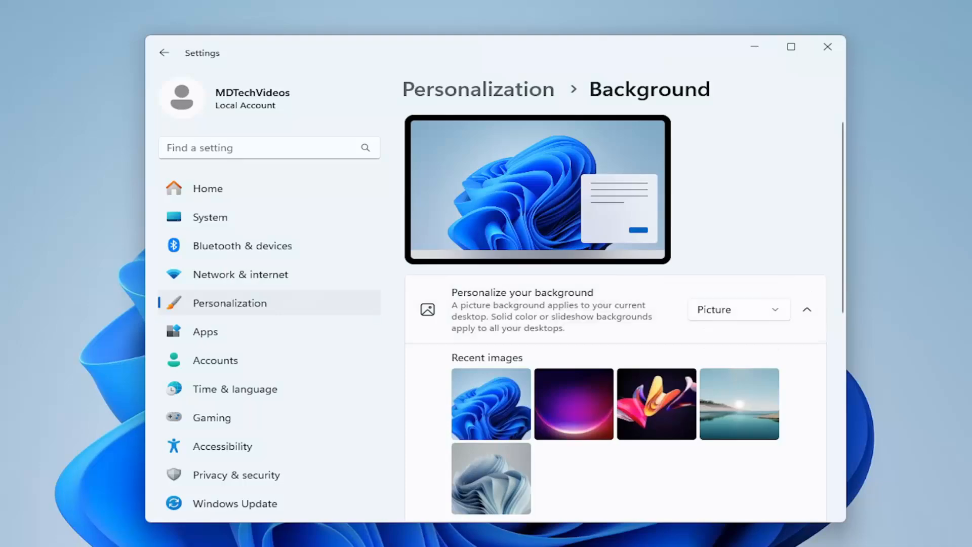
{"action": "mouse_move", "coordinate": [710, 313]}
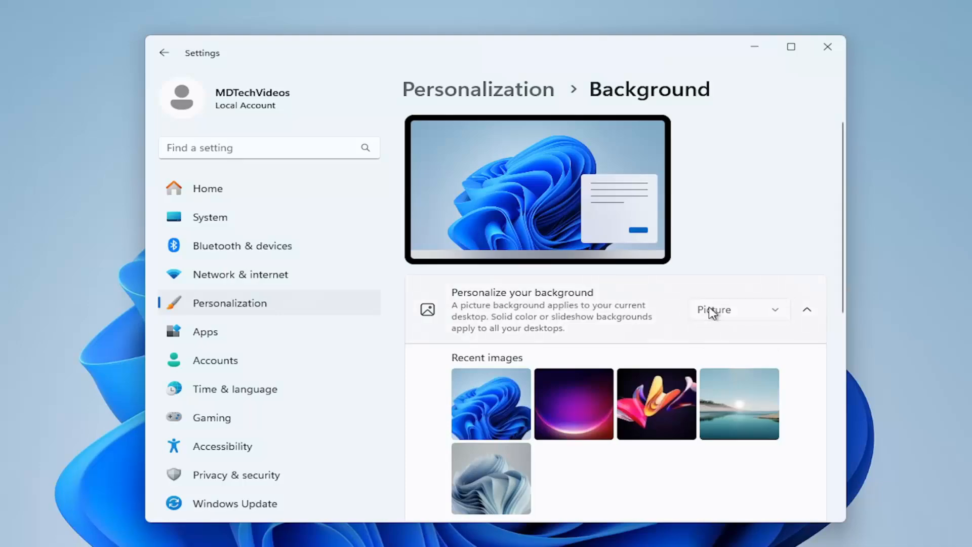
{"action": "left_click", "coordinate": [738, 309]}
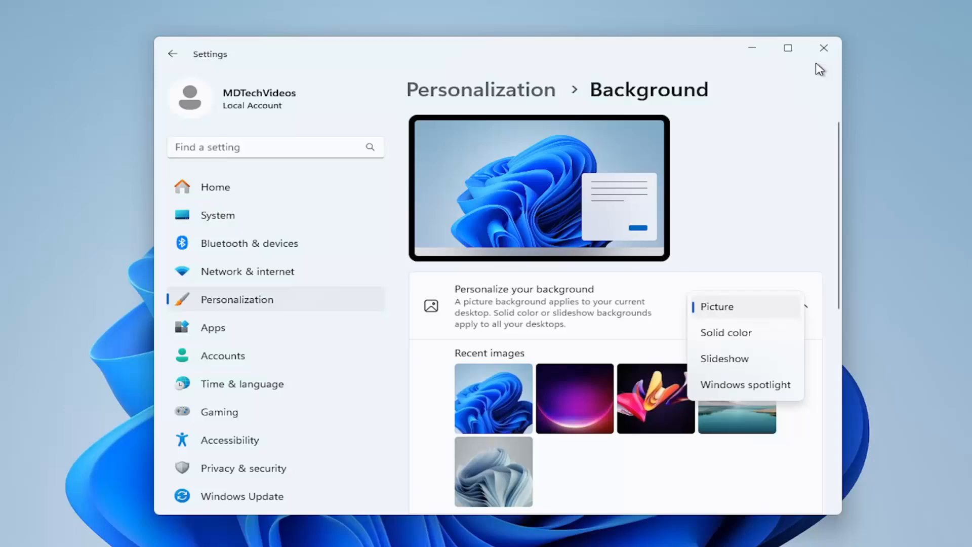
{"action": "left_click", "coordinate": [822, 48]}
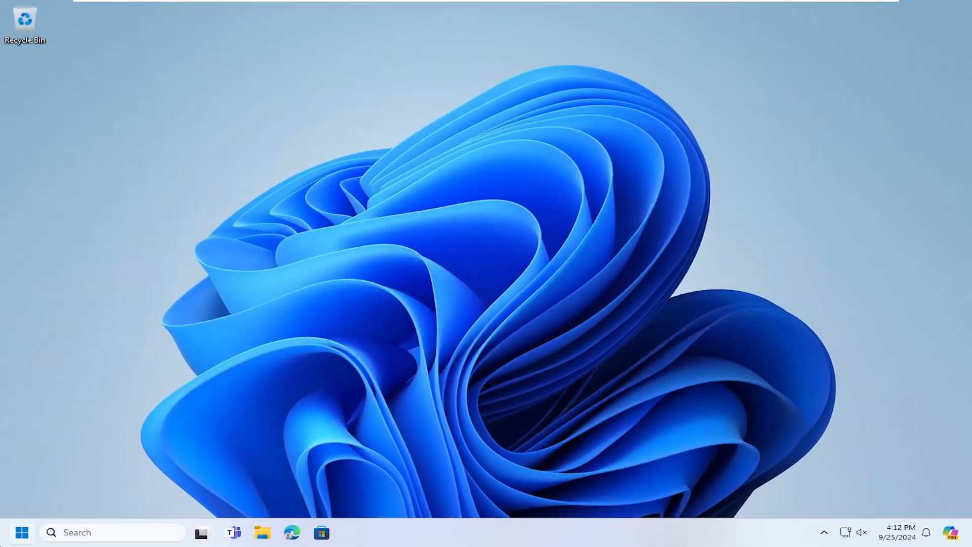
Search 'cmd', run Command Prompt as administrator, and approve the UAC prompt
{"action": "type", "text": "cmd"}
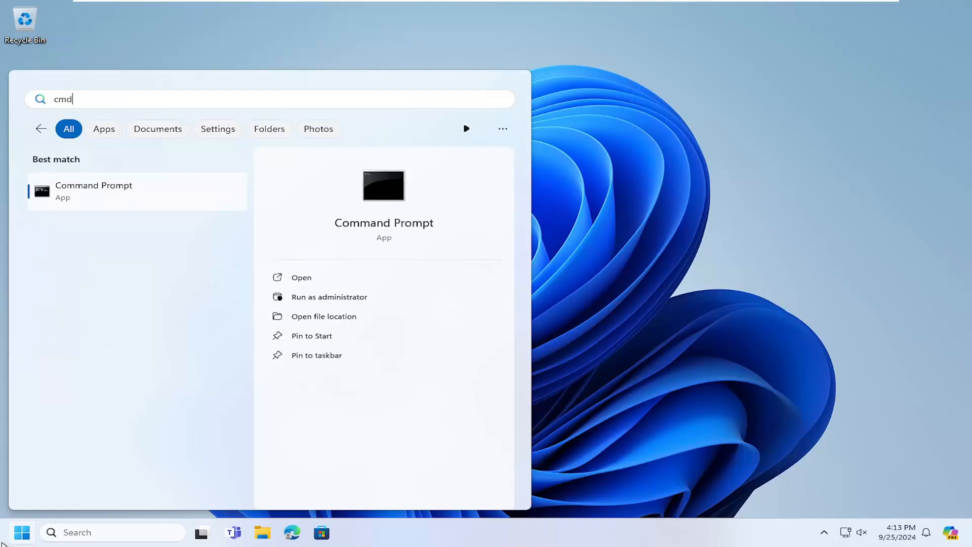
{"action": "right_click", "coordinate": [93, 191]}
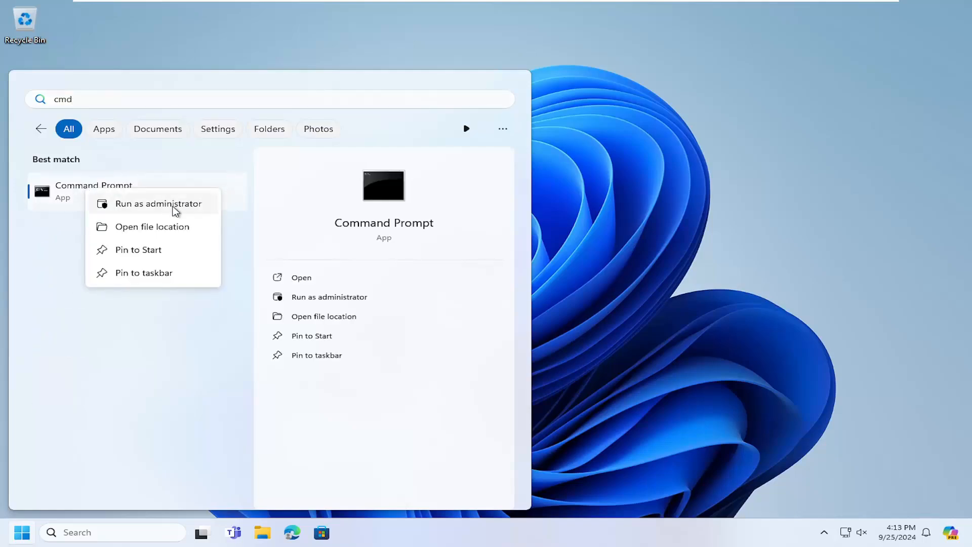
{"action": "left_click", "coordinate": [159, 204]}
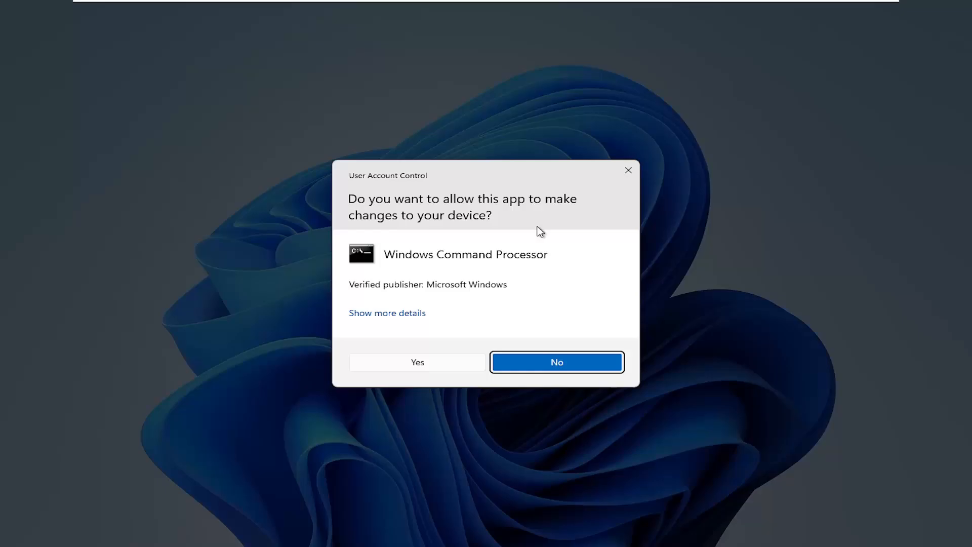
{"action": "mouse_move", "coordinate": [456, 366]}
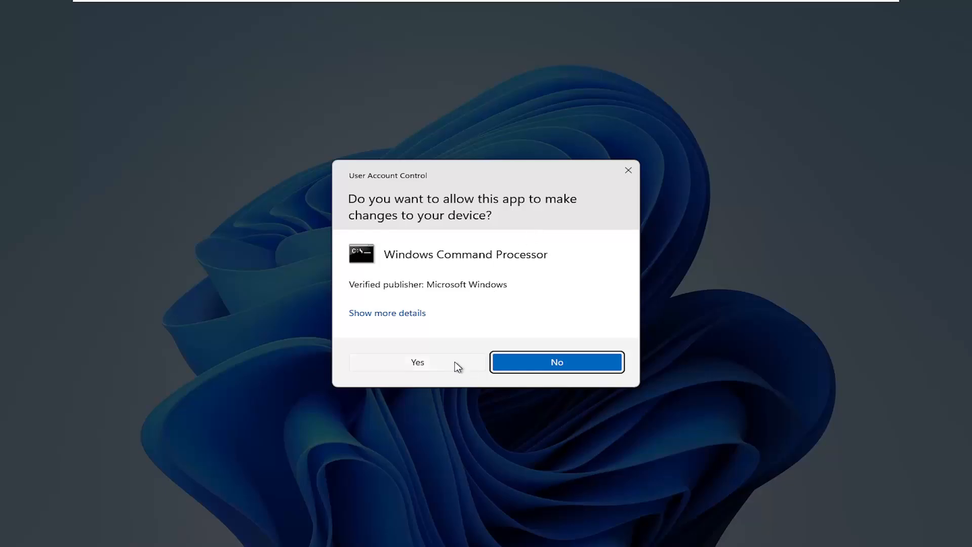
{"action": "left_click", "coordinate": [417, 363]}
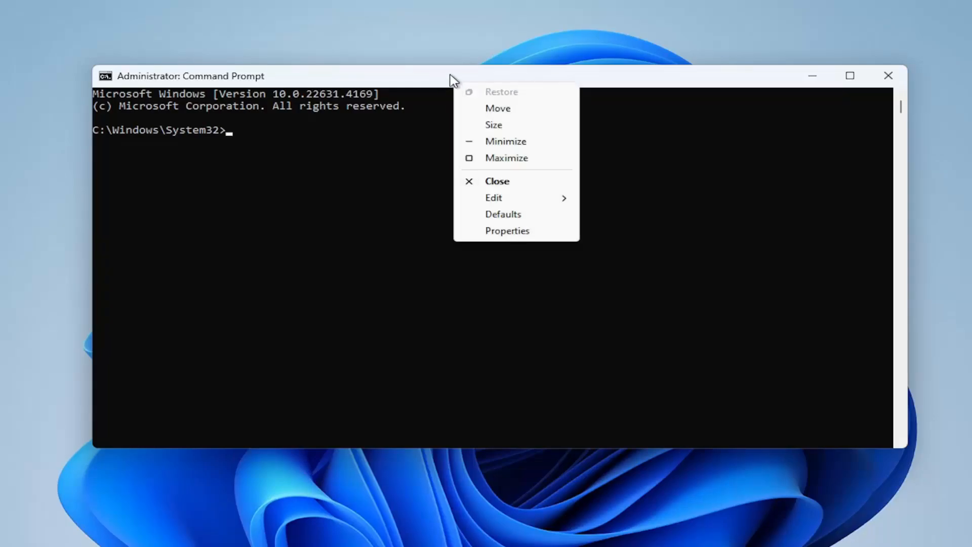
{"action": "mouse_move", "coordinate": [471, 80]}
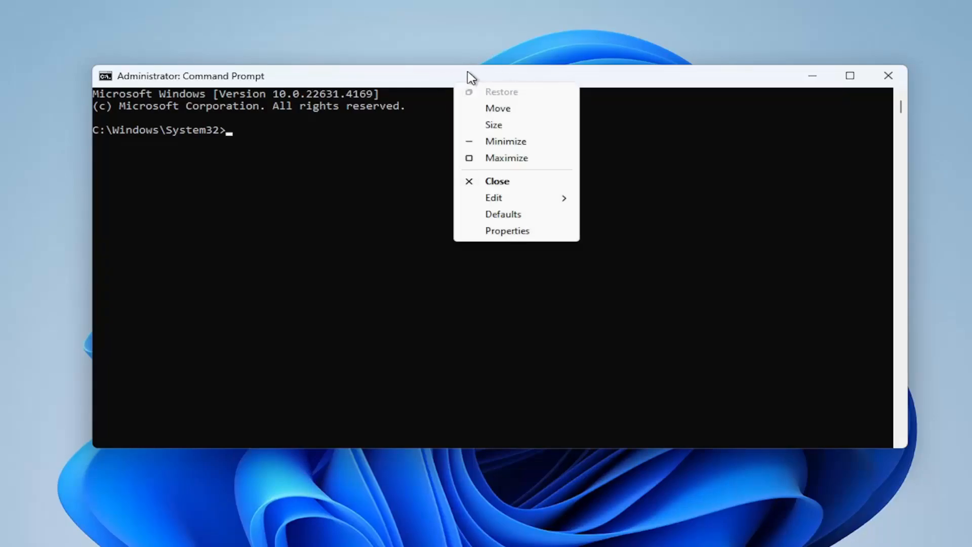
Open the Command Prompt window menu showing the Edit commands, including Paste
{"action": "left_click", "coordinate": [494, 198]}
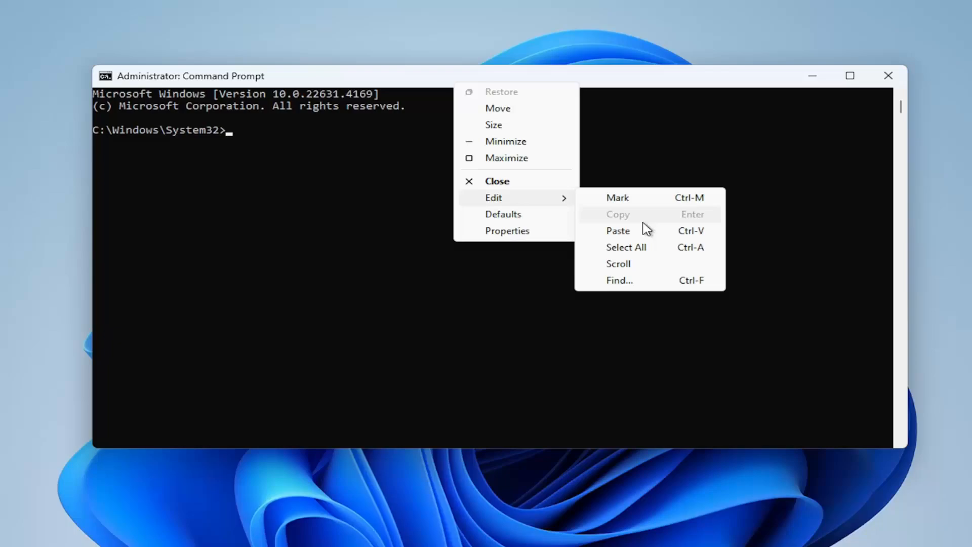